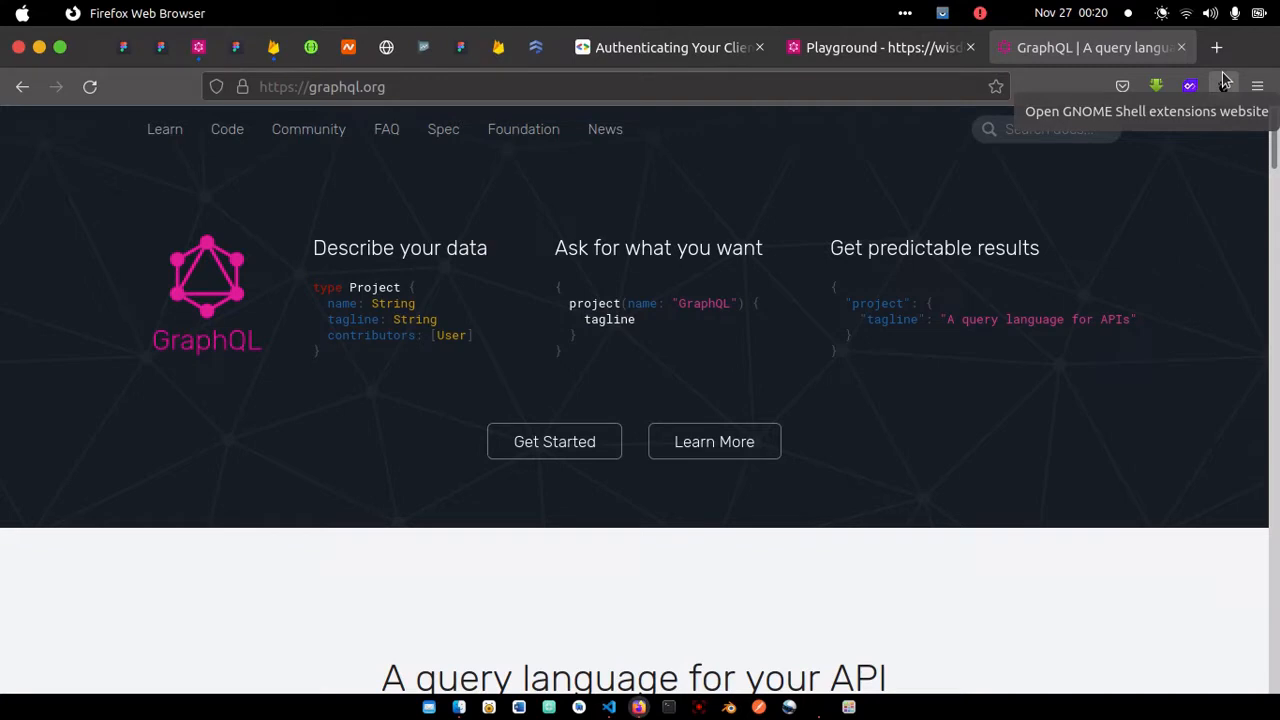
mouse_move(1262, 13)
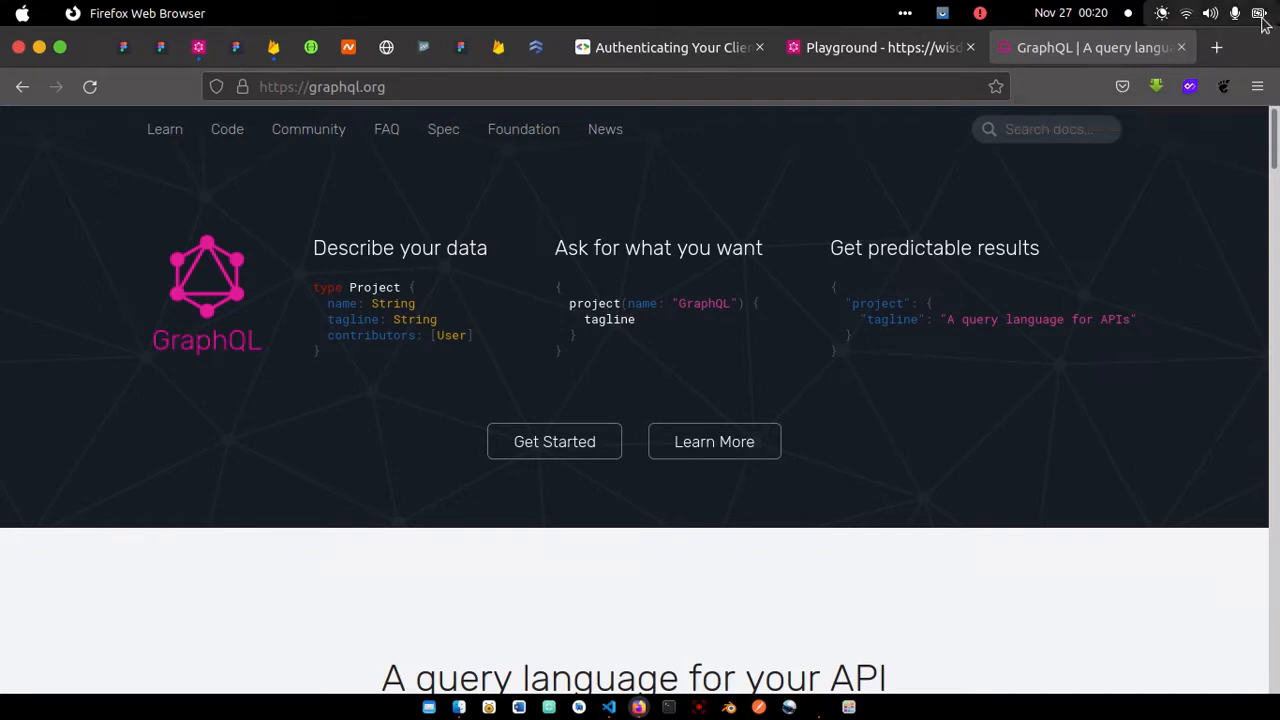